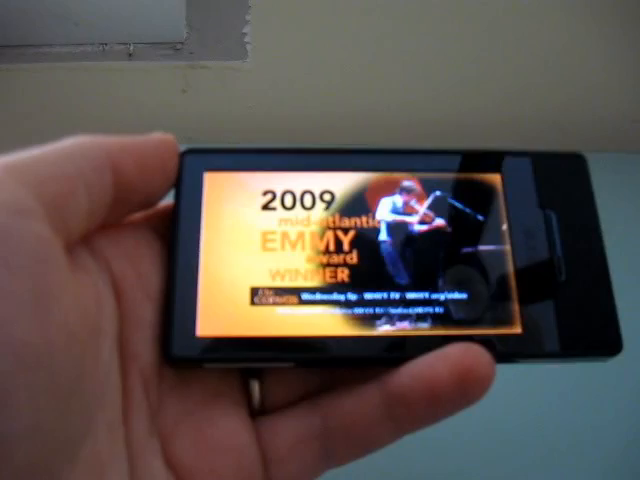
Tap the playing video to reveal the back, previous, pause and volume controls.
click(380, 250)
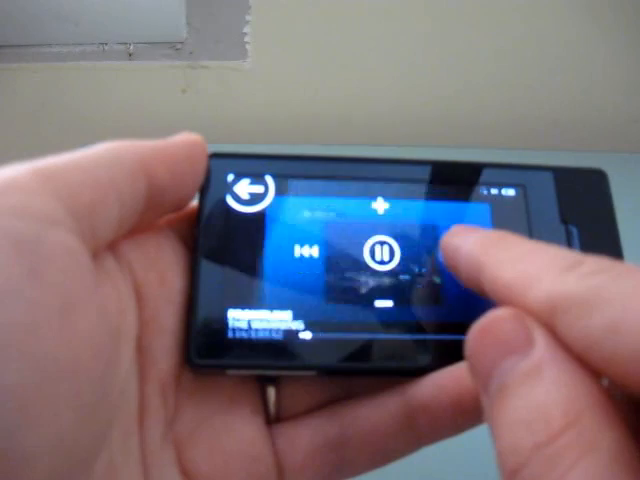